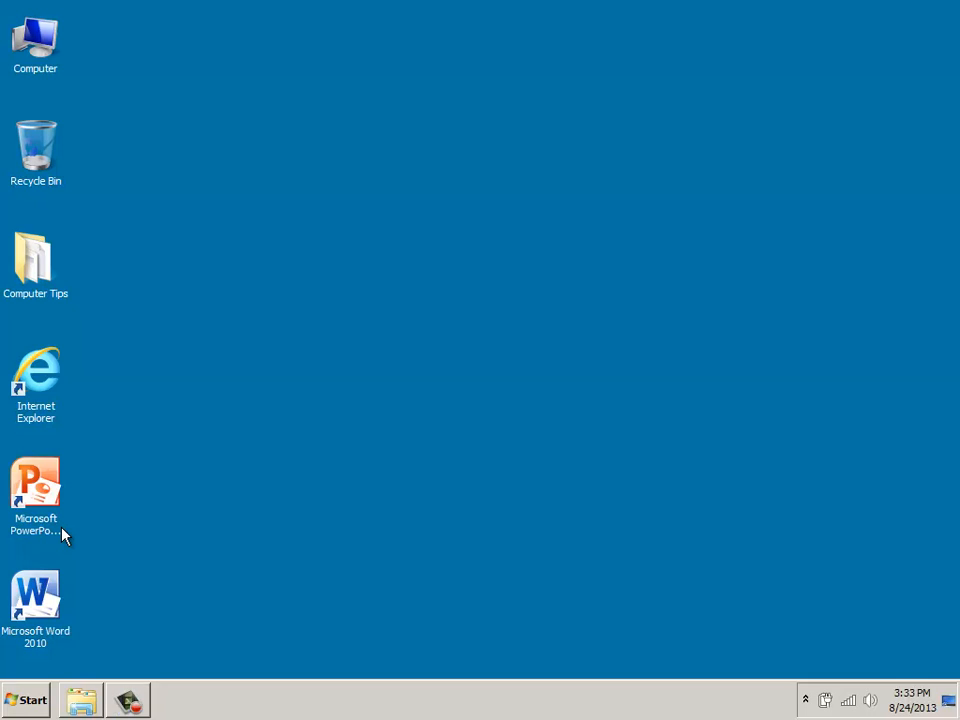
pyautogui.moveTo(94, 530)
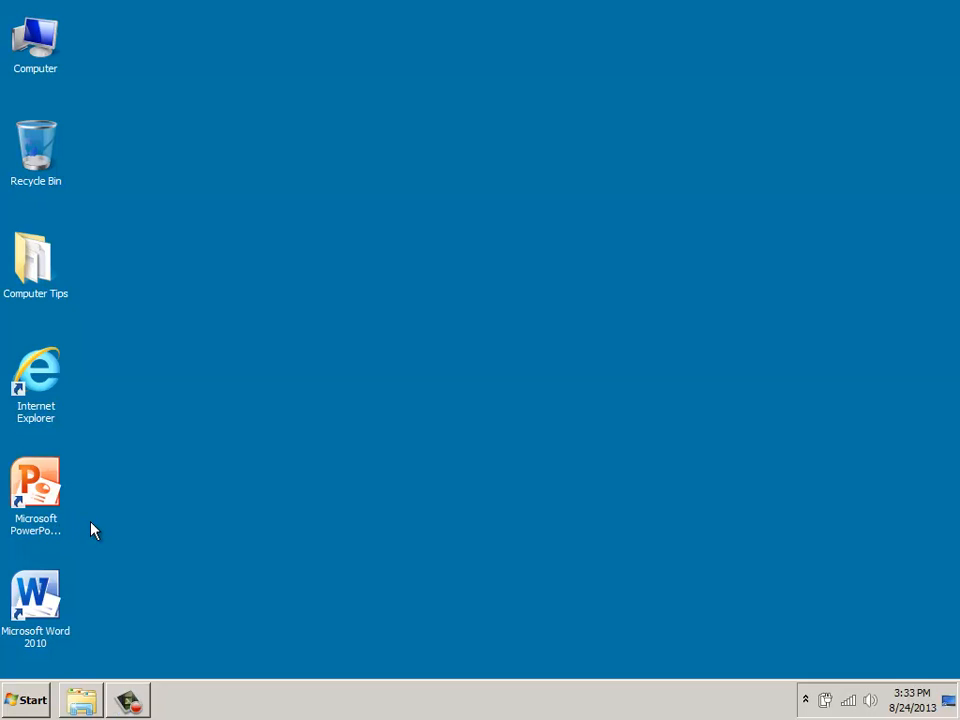
pyautogui.moveTo(82, 568)
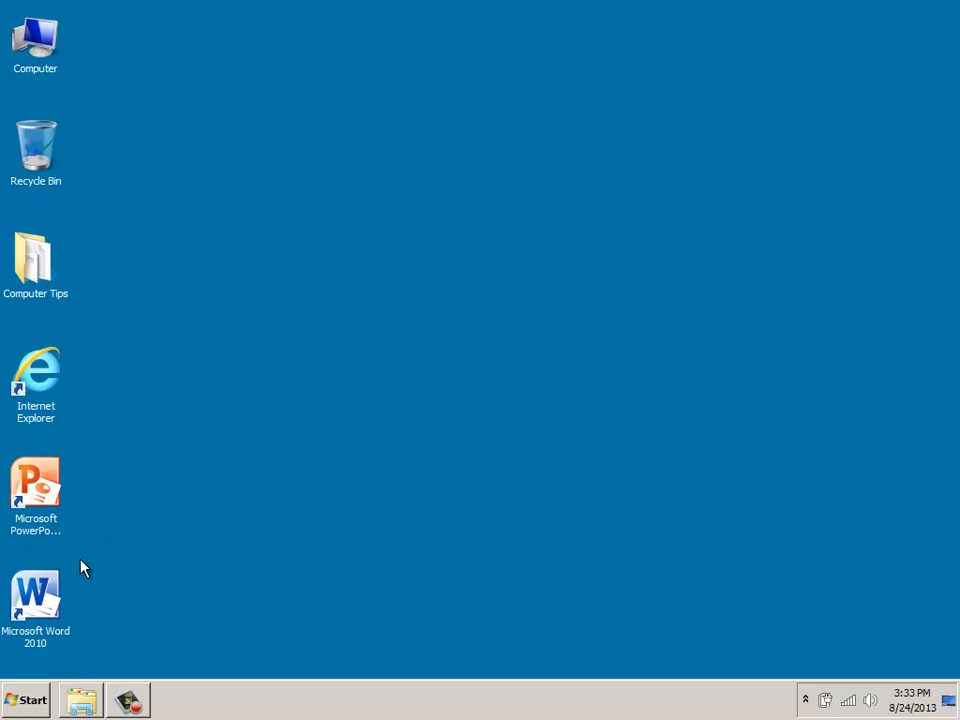
pyautogui.moveTo(81, 699)
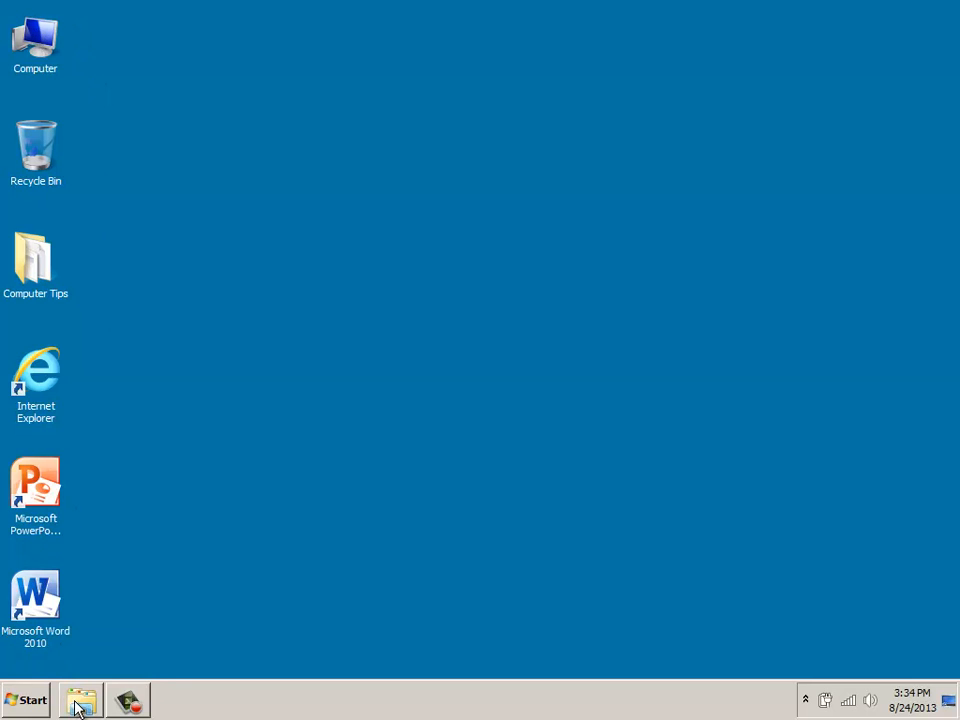
# Open Windows Explorer, go to Libraries and select the Documents library.
pyautogui.click(80, 699)
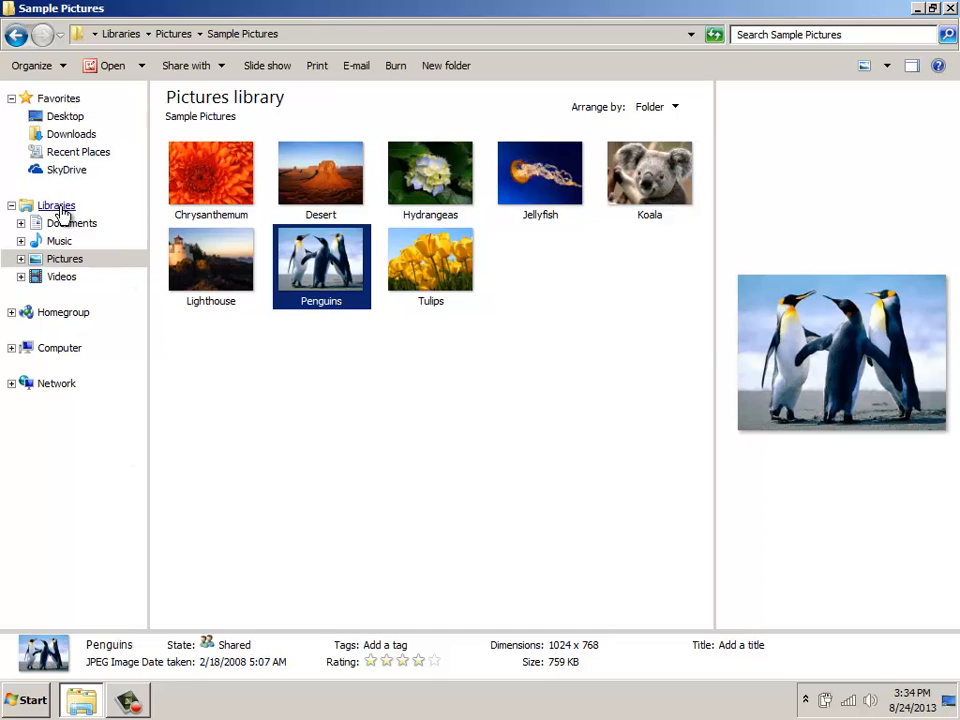
pyautogui.click(56, 205)
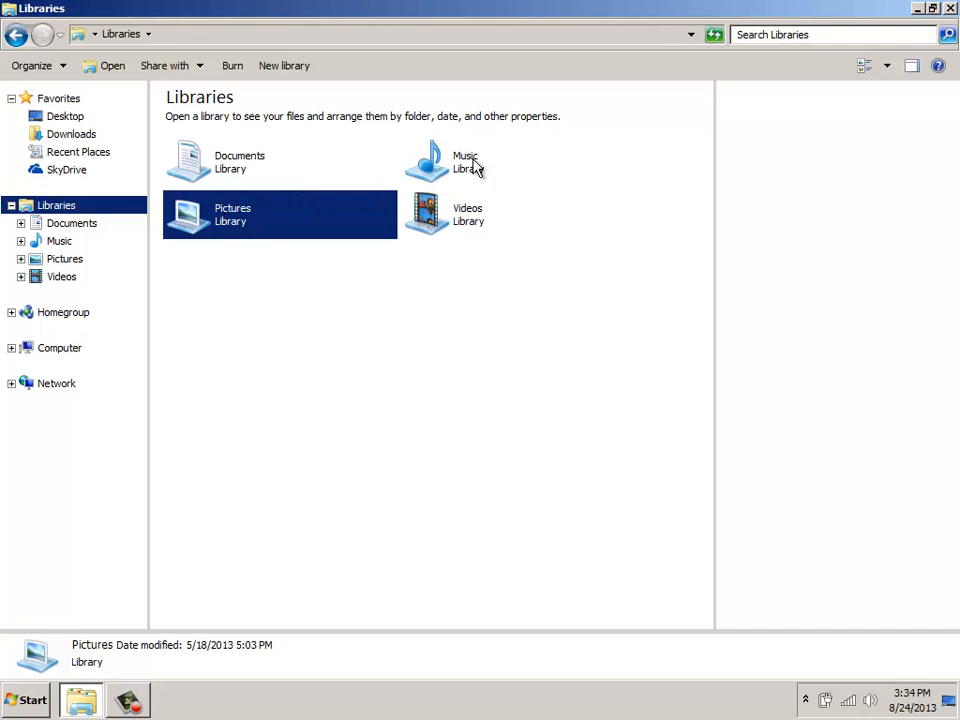
pyautogui.moveTo(425, 213)
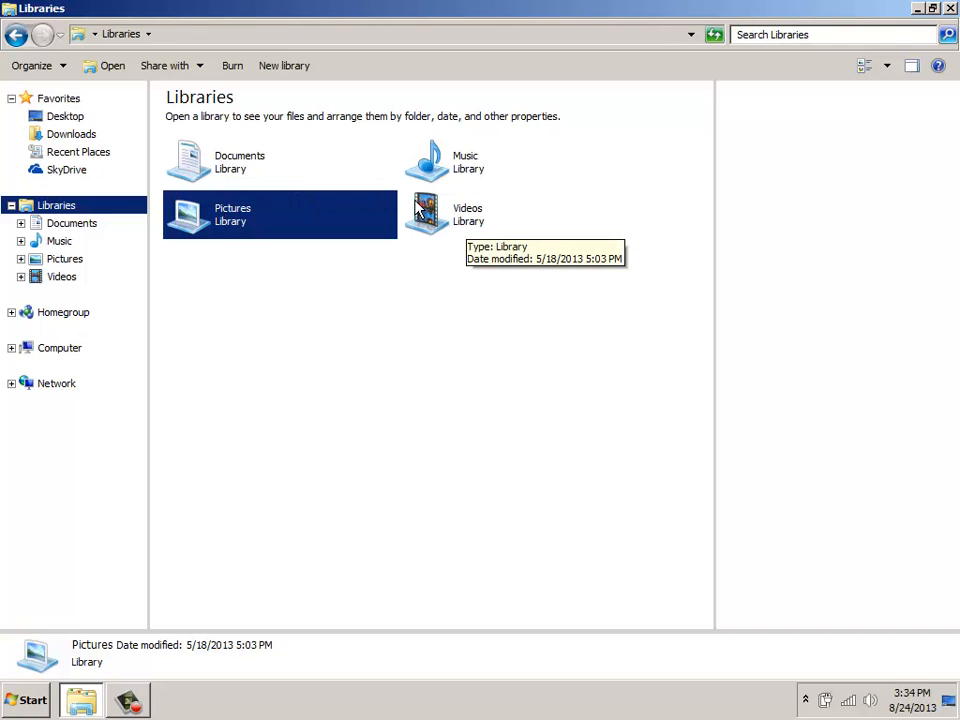
pyautogui.moveTo(237, 187)
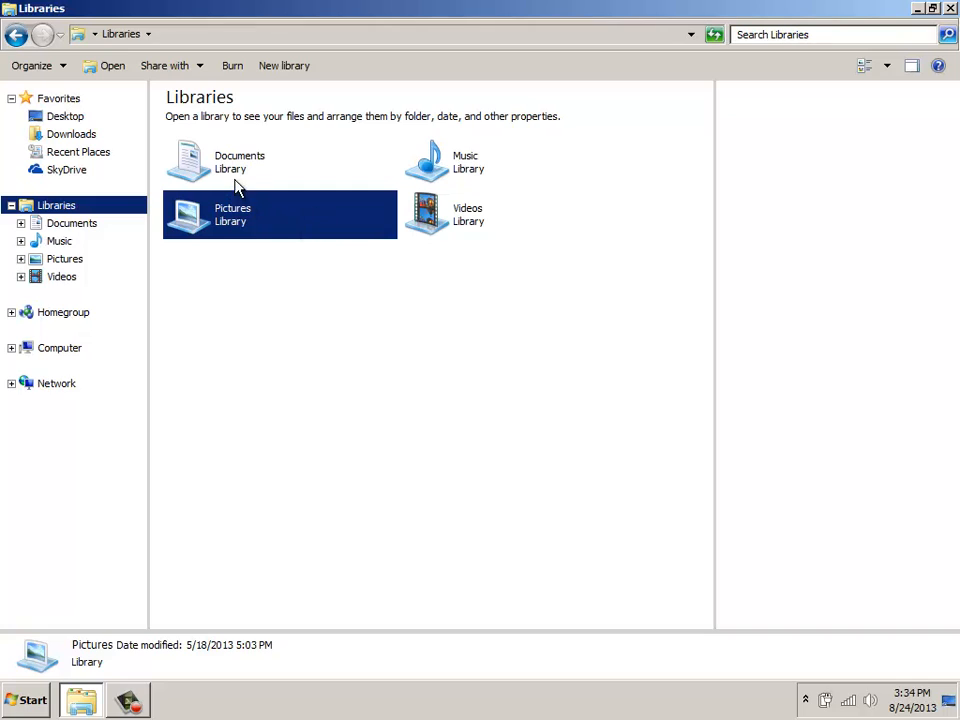
pyautogui.click(239, 161)
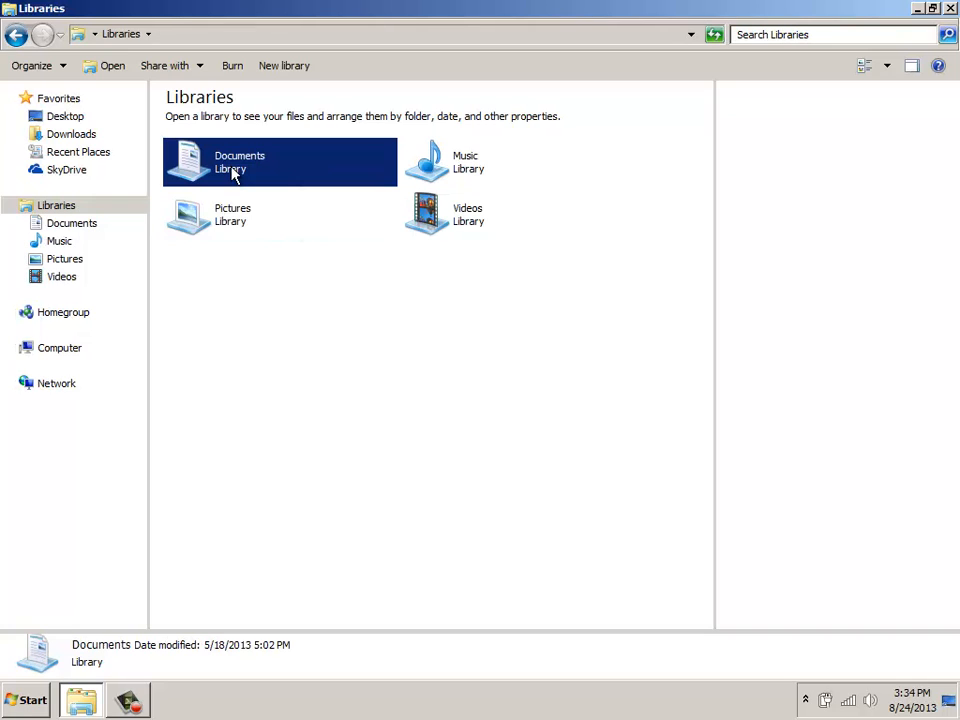
pyautogui.moveTo(238, 168)
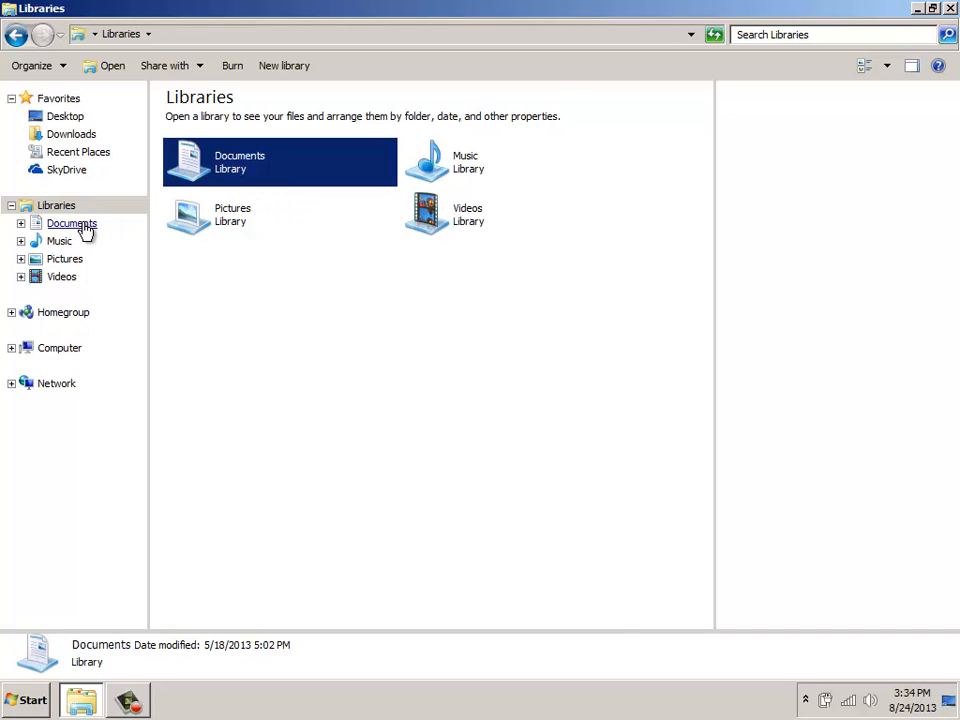
# Open Documents, view its Arrange by options (Folder, Author, Date modified, Tag, Type, Name), then move on.
pyautogui.doubleClick(71, 223)
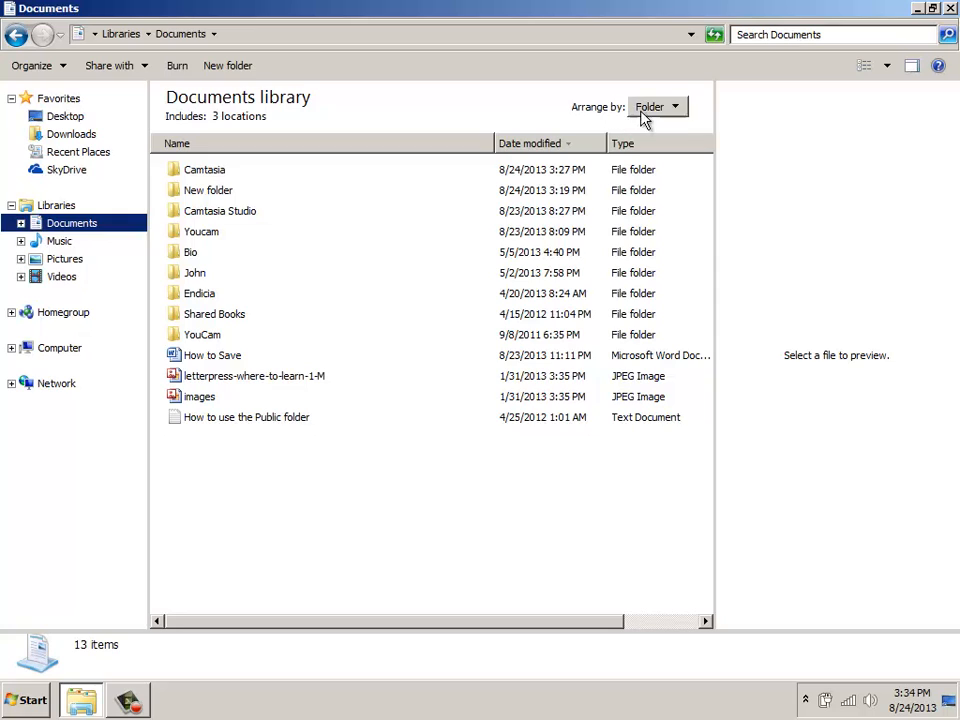
pyautogui.click(657, 107)
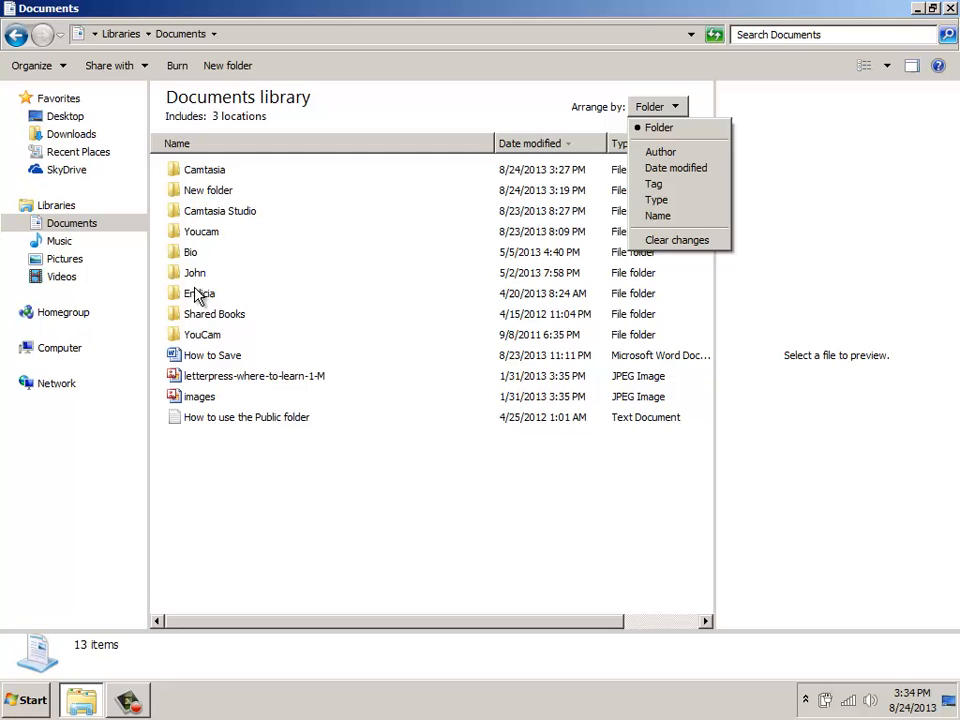
pyautogui.moveTo(676, 167)
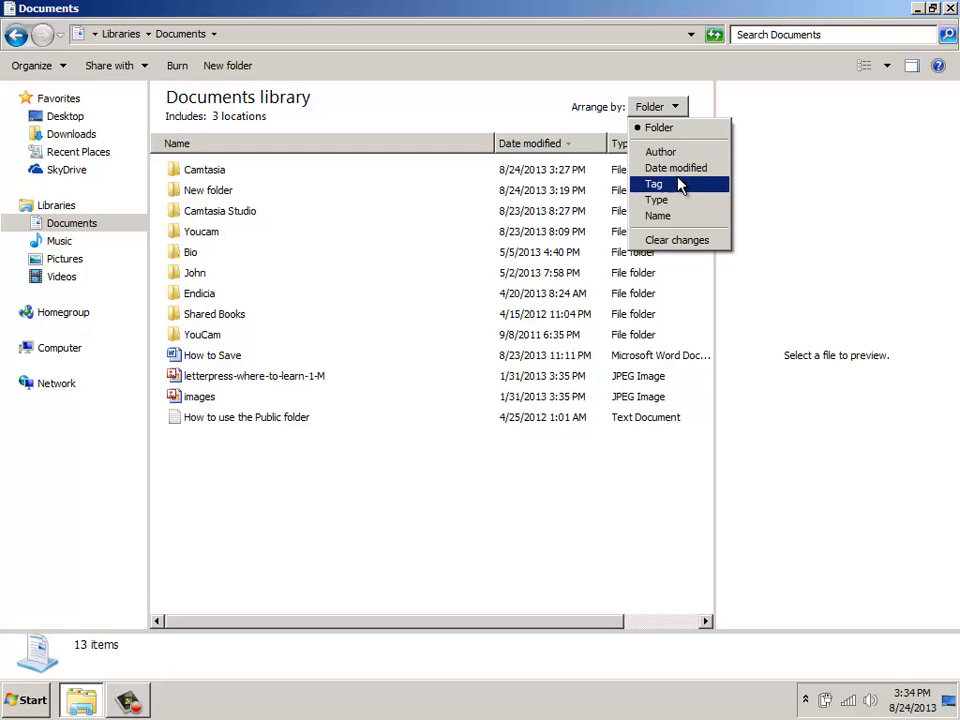
pyautogui.moveTo(665, 192)
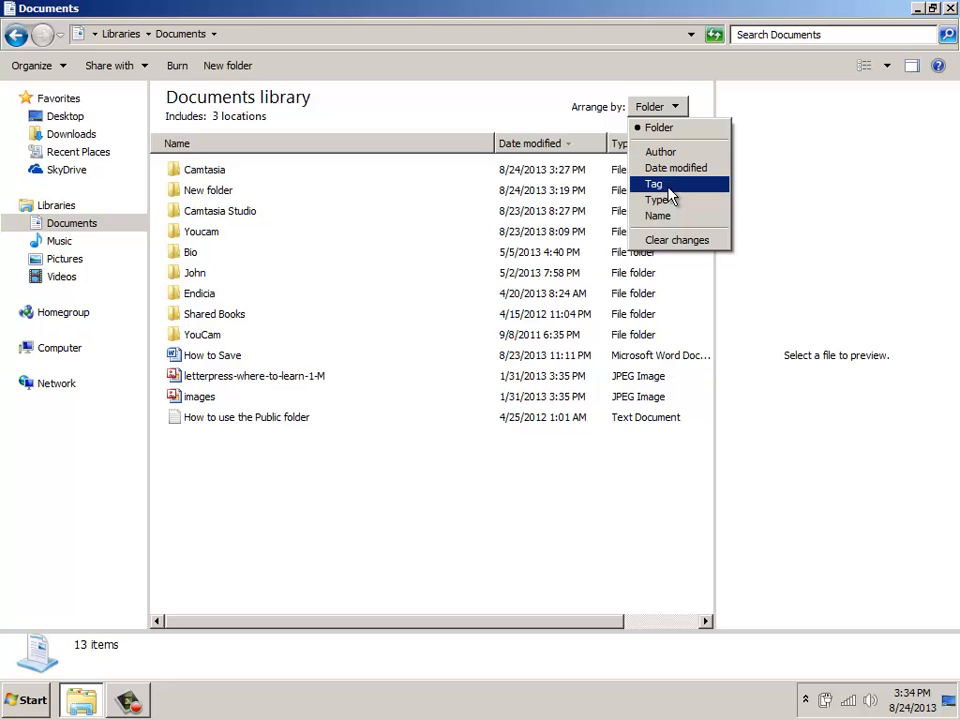
pyautogui.moveTo(648, 191)
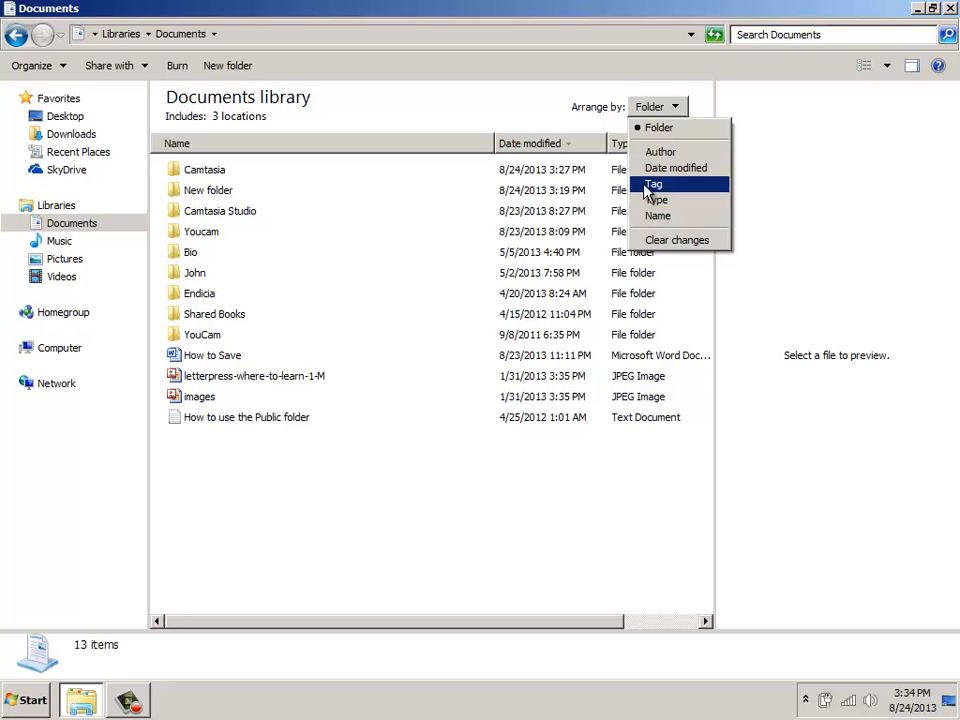
pyautogui.moveTo(658, 199)
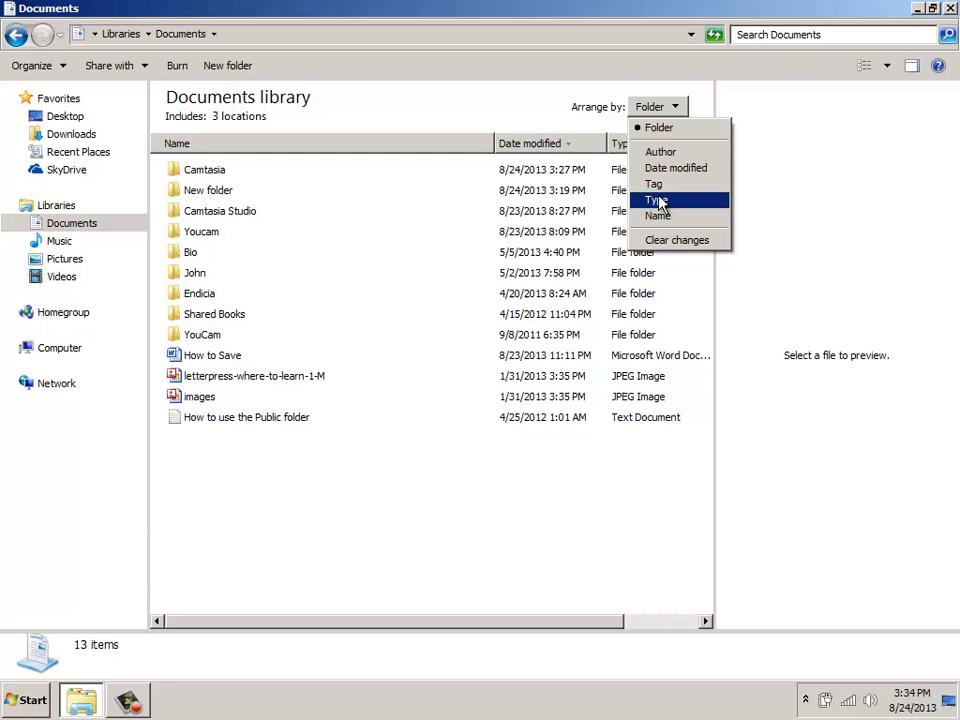
pyautogui.moveTo(654, 184)
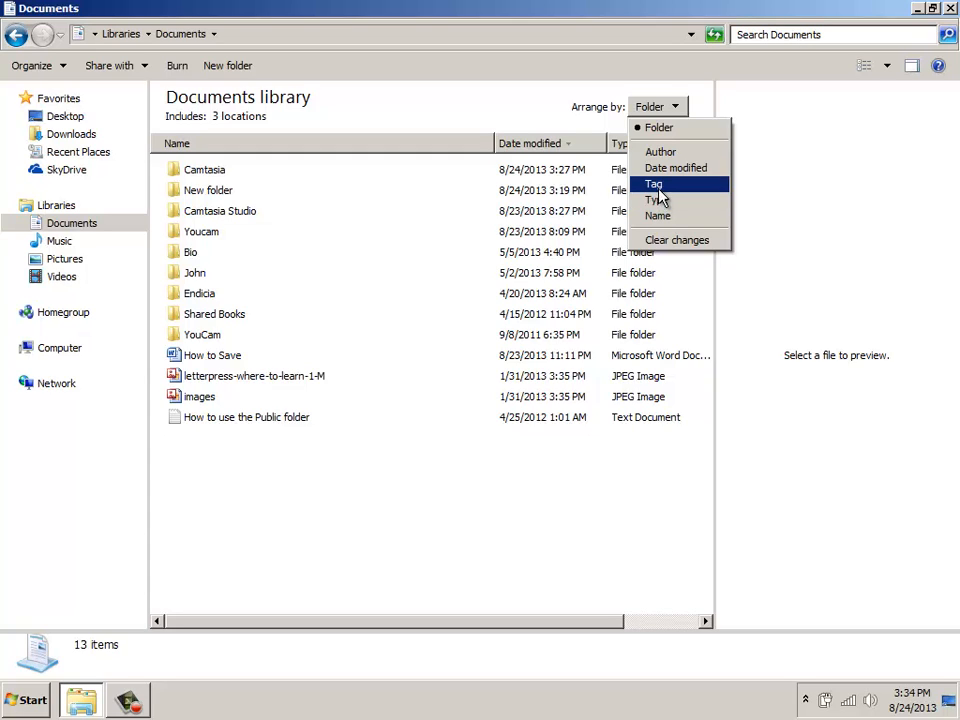
pyautogui.moveTo(656, 200)
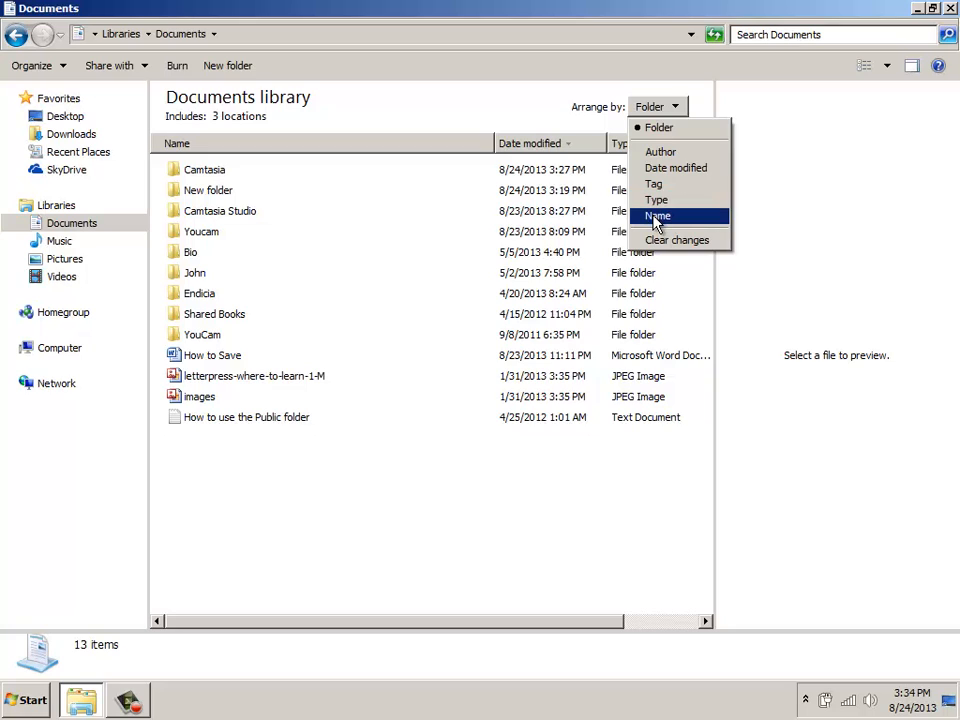
pyautogui.moveTo(497, 219)
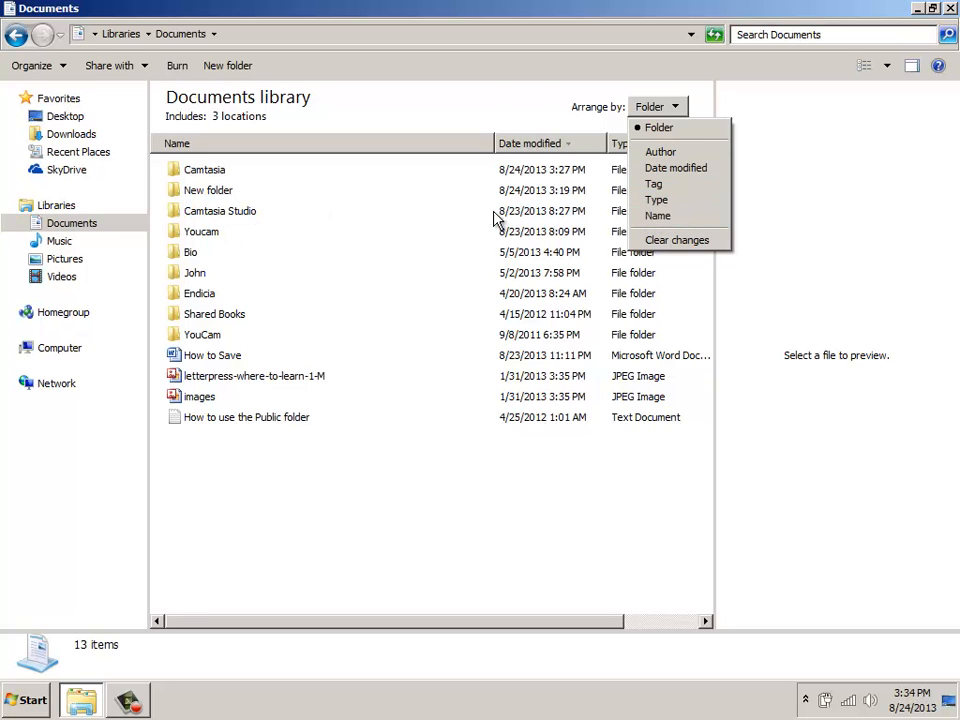
pyautogui.click(59, 241)
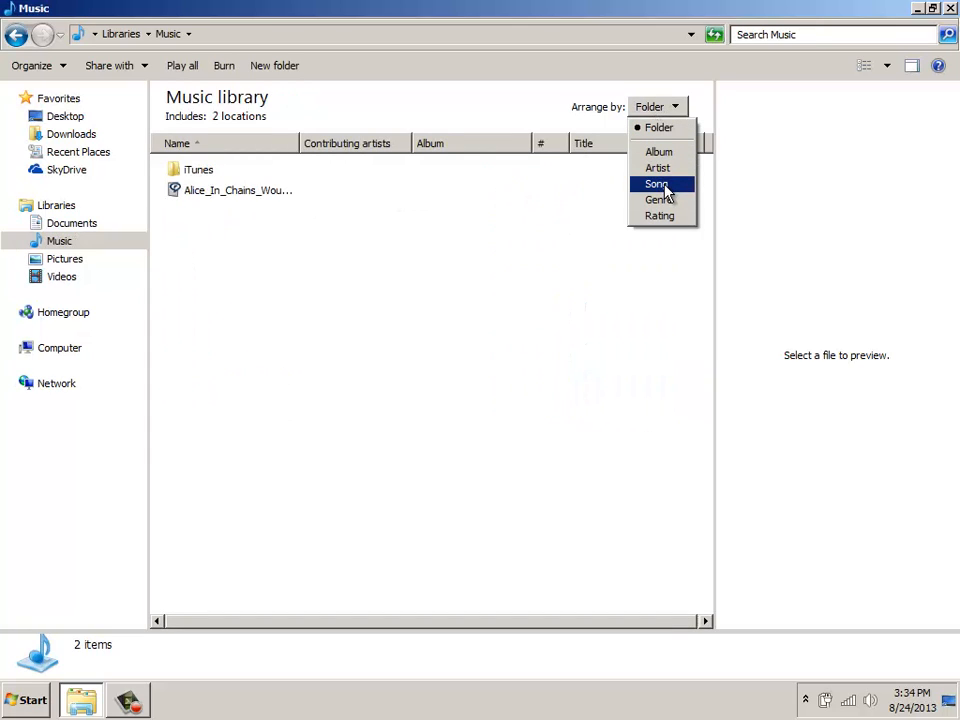
# Step from Music through Pictures to Videos, listing Folder, Year, Type, Length and Name.
pyautogui.click(64, 259)
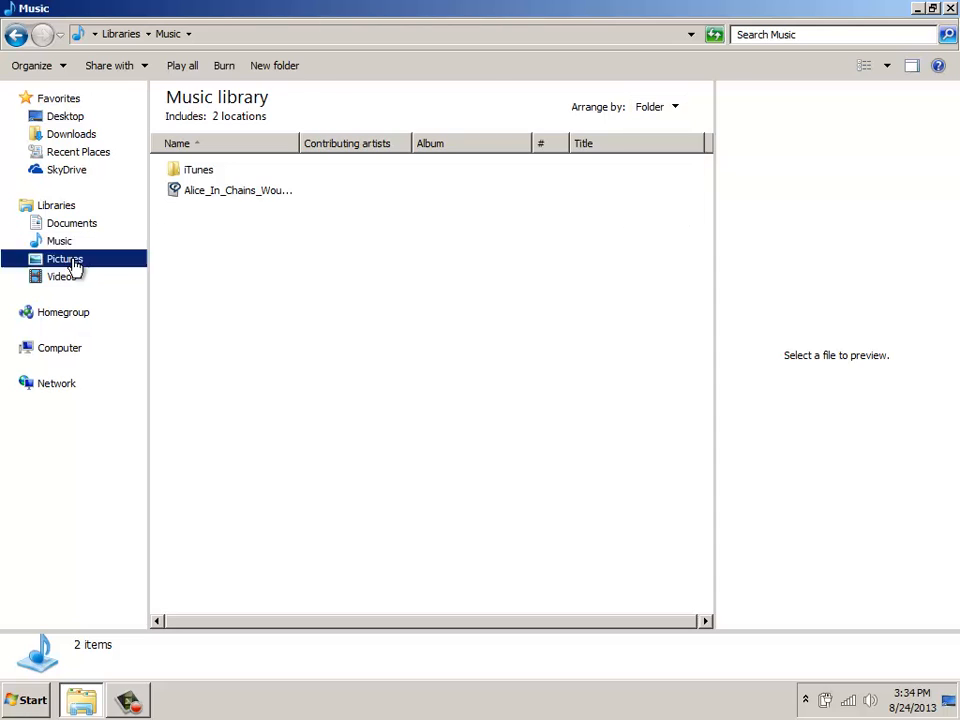
pyautogui.click(64, 258)
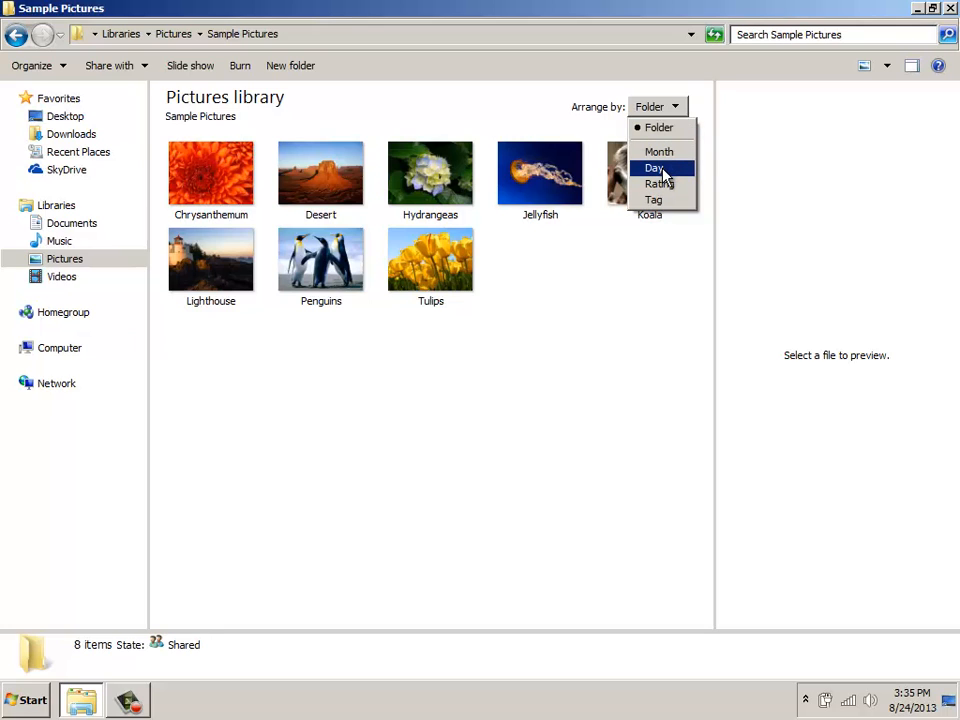
pyautogui.click(61, 277)
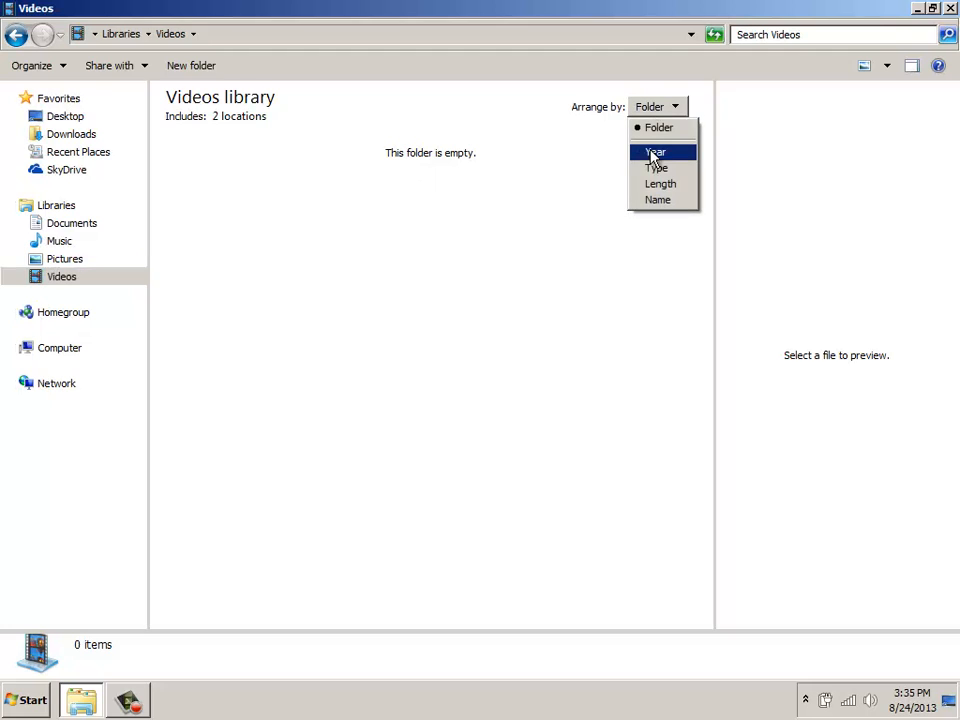
pyautogui.moveTo(657, 167)
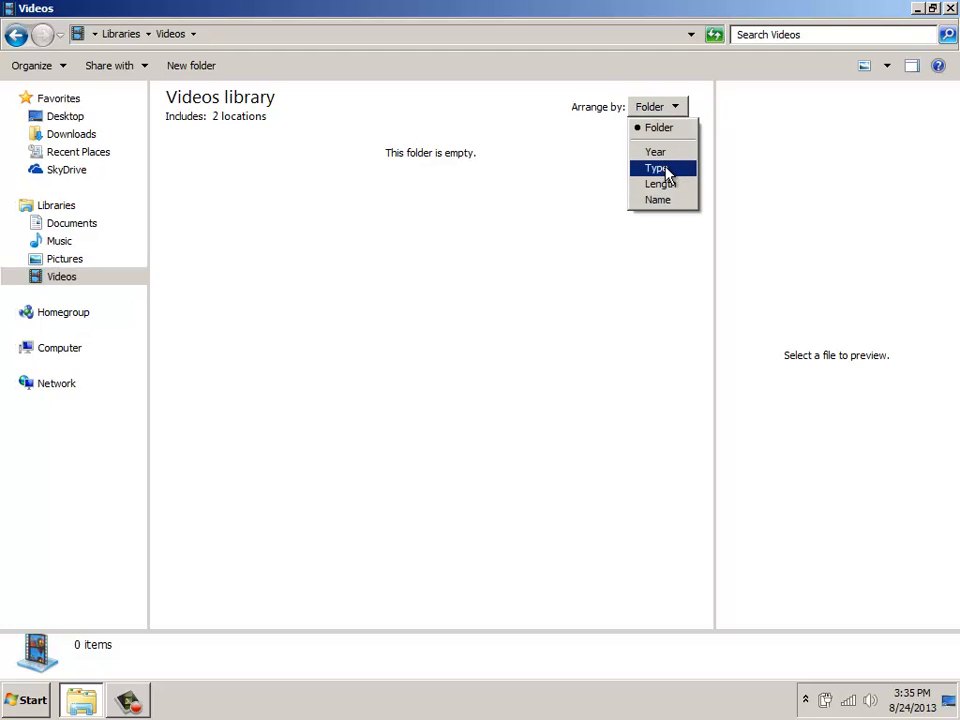